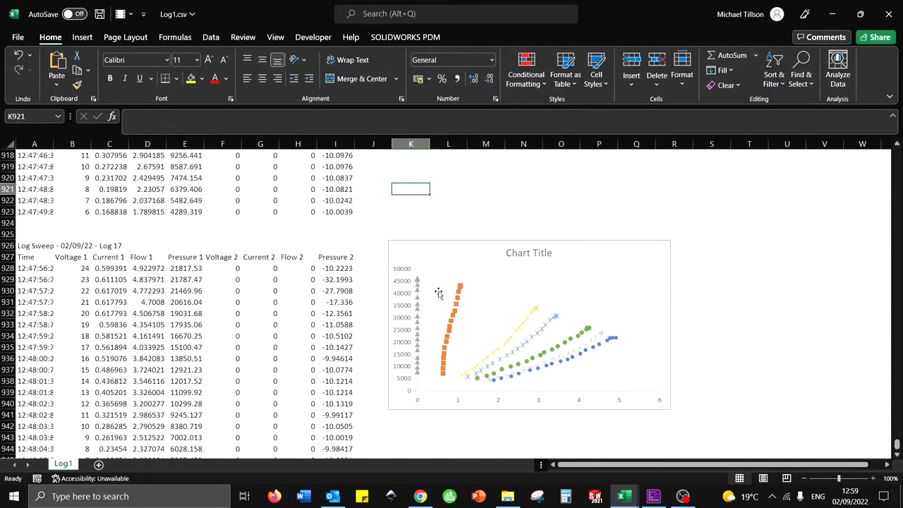
{"action": "mouse_move", "coordinate": [510, 304]}
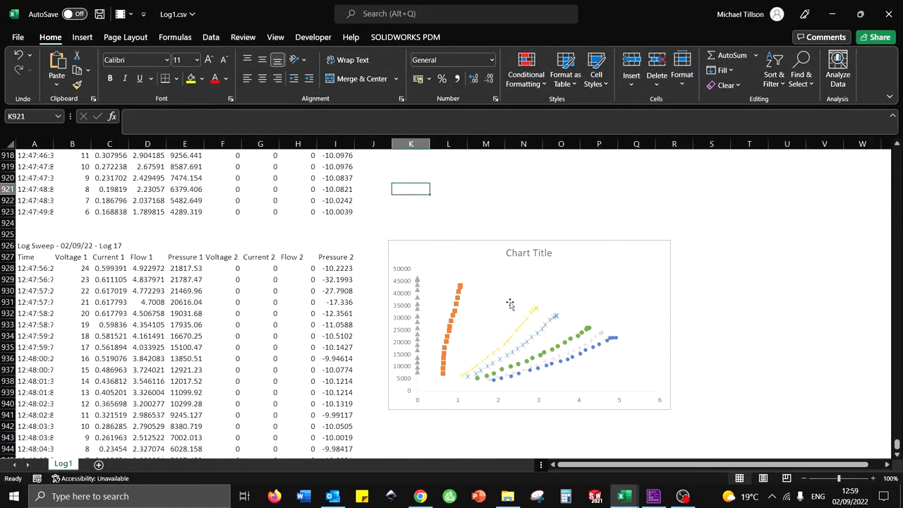
{"action": "mouse_move", "coordinate": [622, 347]}
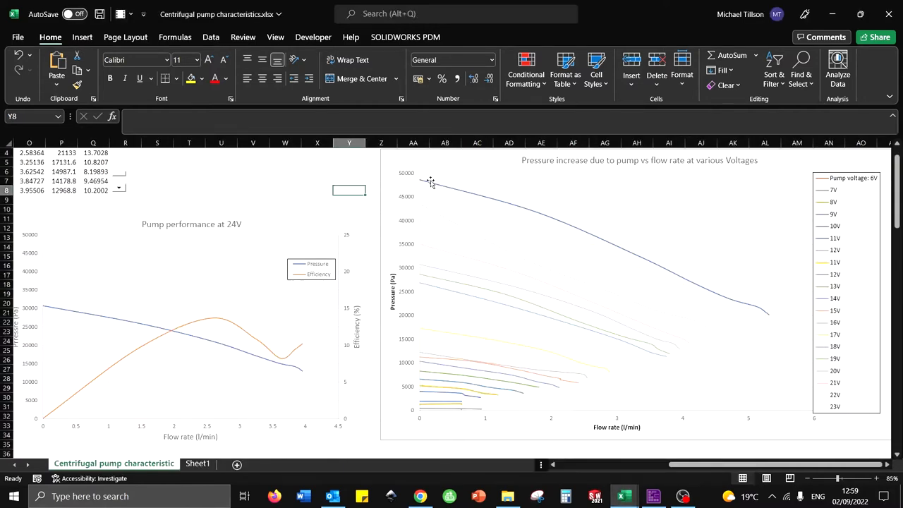
Step: Switch to the Flowcode Fundamental Fluids panel showing the flow-versus-pressure sweep graph
{"action": "left_click", "coordinate": [701, 496]}
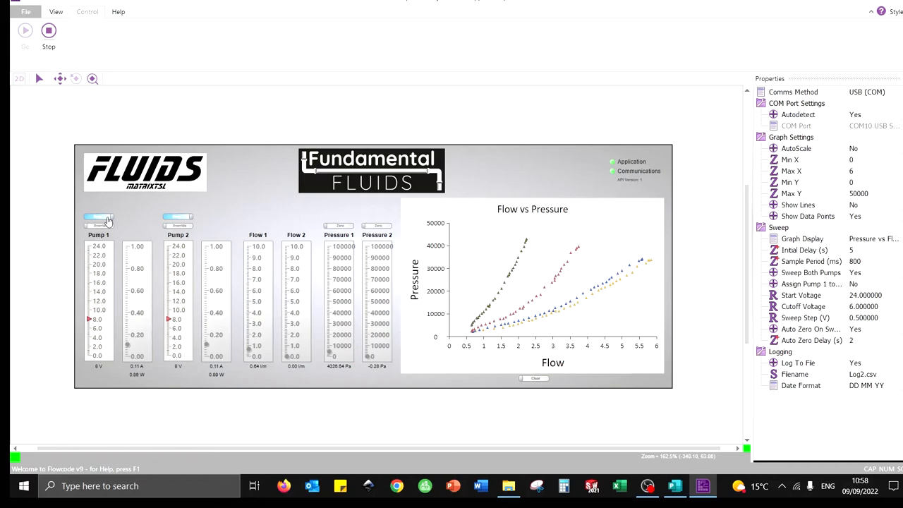
Step: Switch back to Excel to the series pumps 2.csv sweep log
{"action": "left_click", "coordinate": [609, 485]}
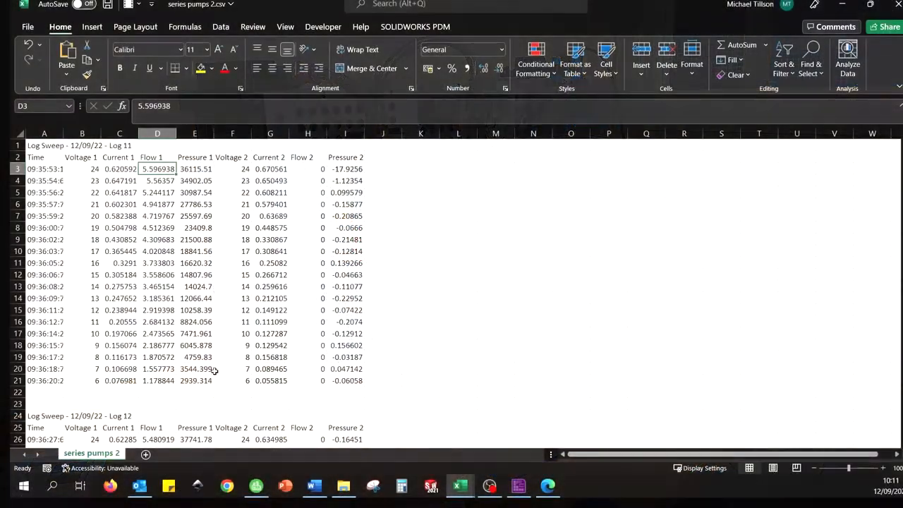
Step: Insert a Scatter with Smooth Lines and Markers chart of Log 11 flow against pressure
{"action": "left_click", "coordinate": [92, 27]}
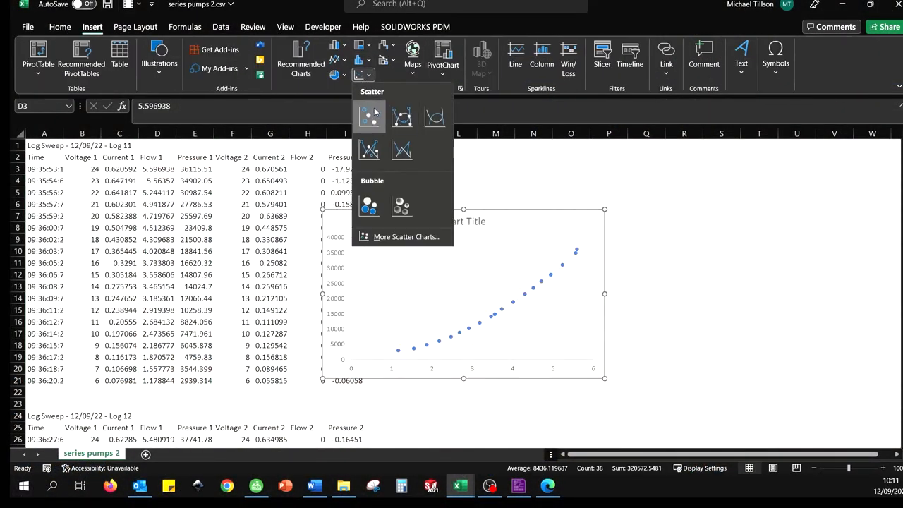
{"action": "left_click", "coordinate": [401, 117]}
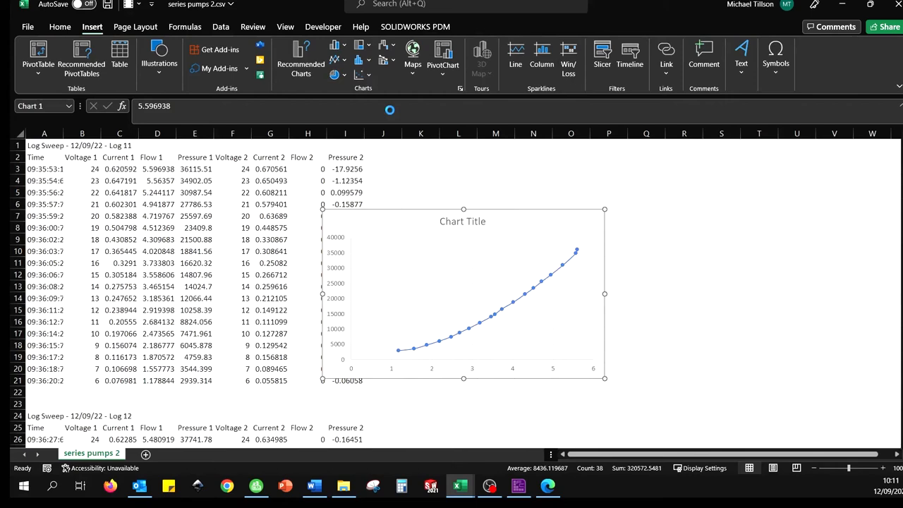